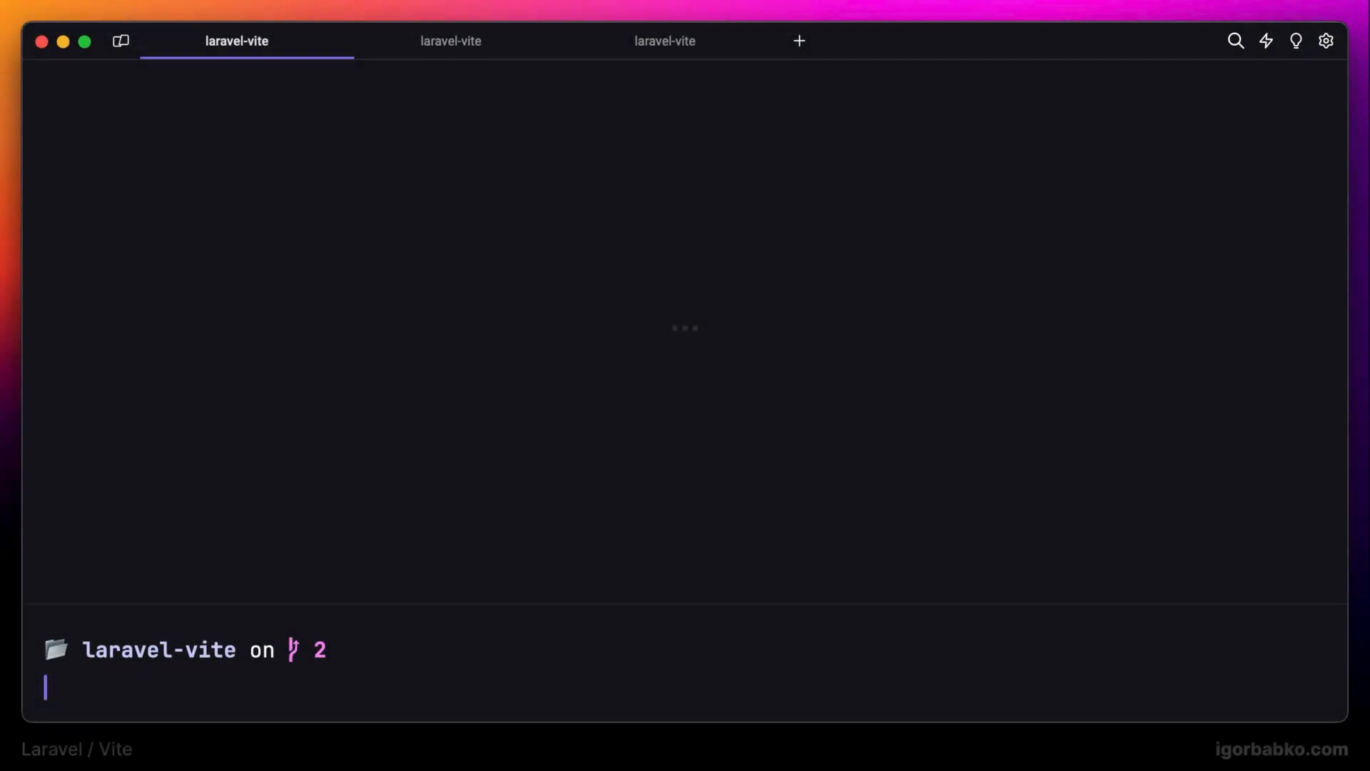
Step: Run php artisan serve in Warp to serve the site at 127.0.0.1:8000
type("php")
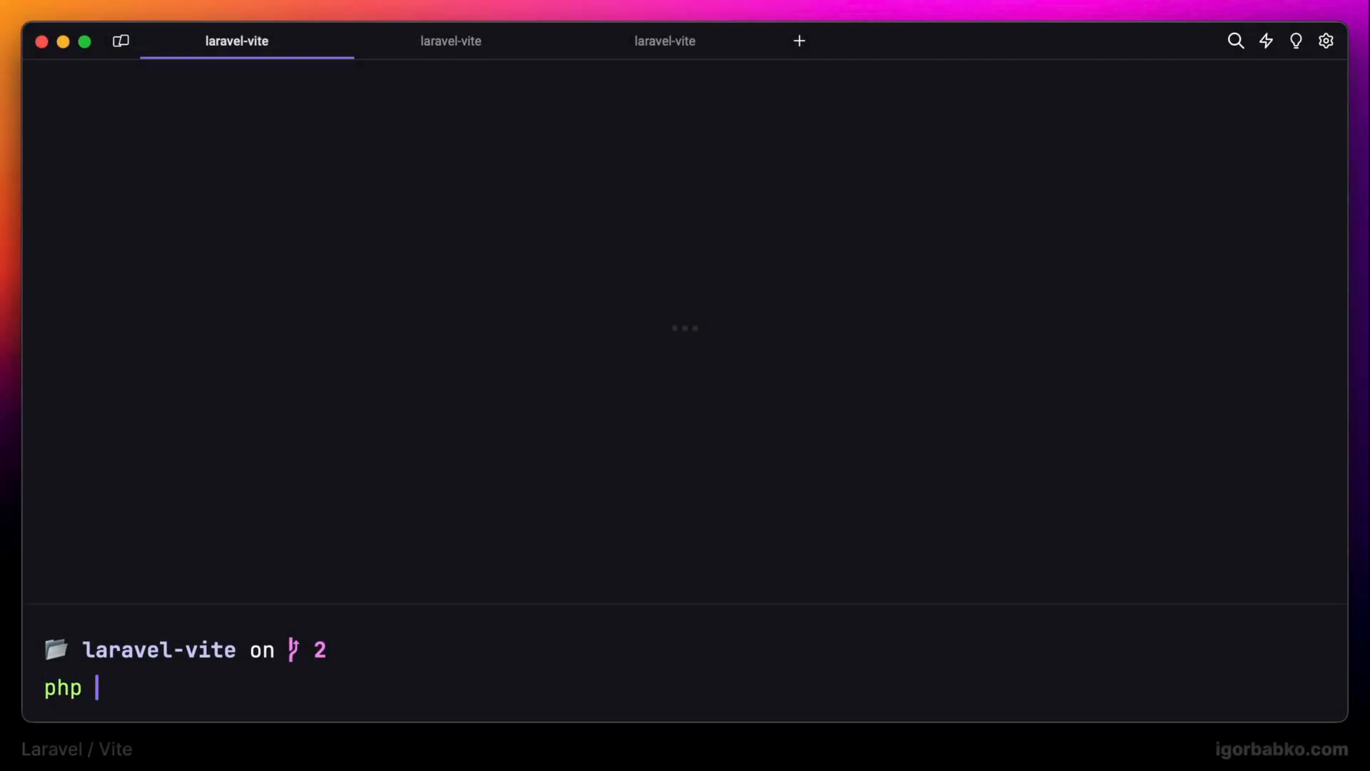
type("artisan serve")
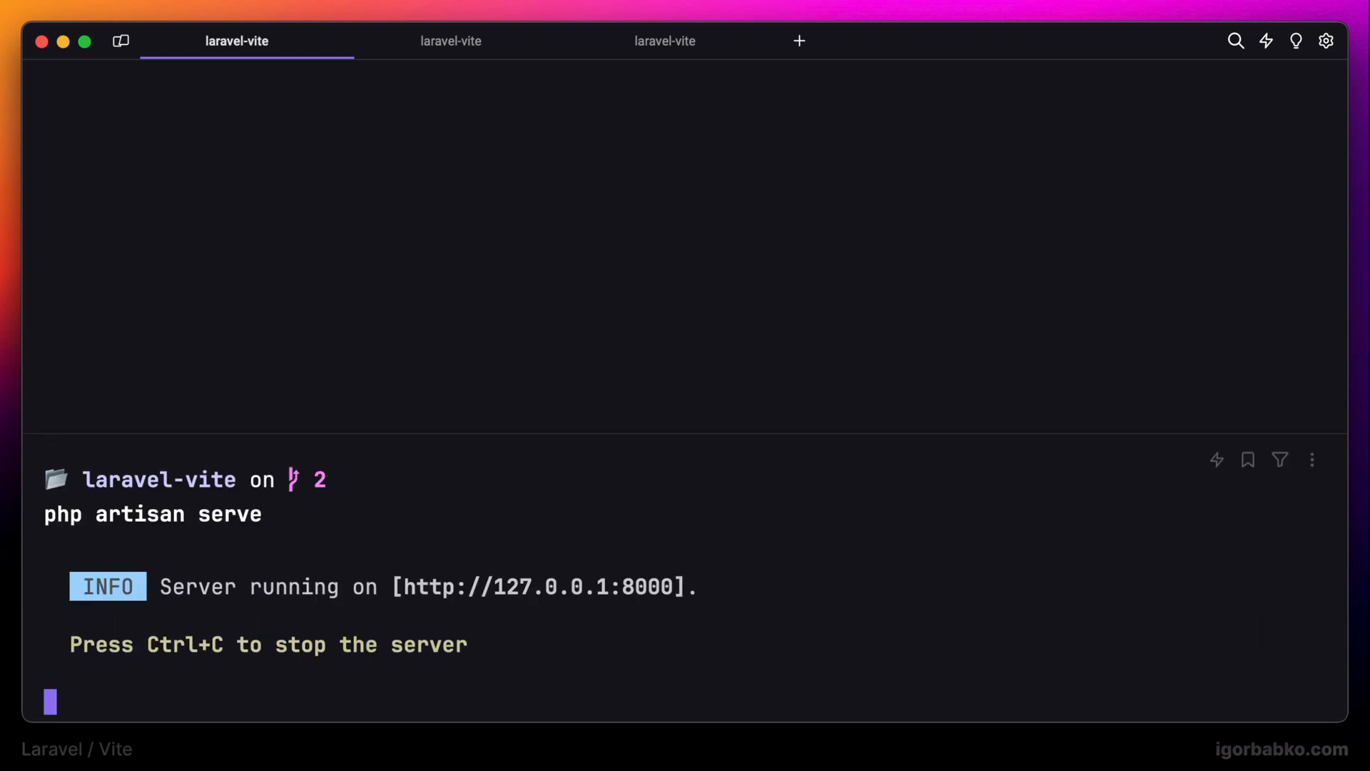
left_click(451, 40)
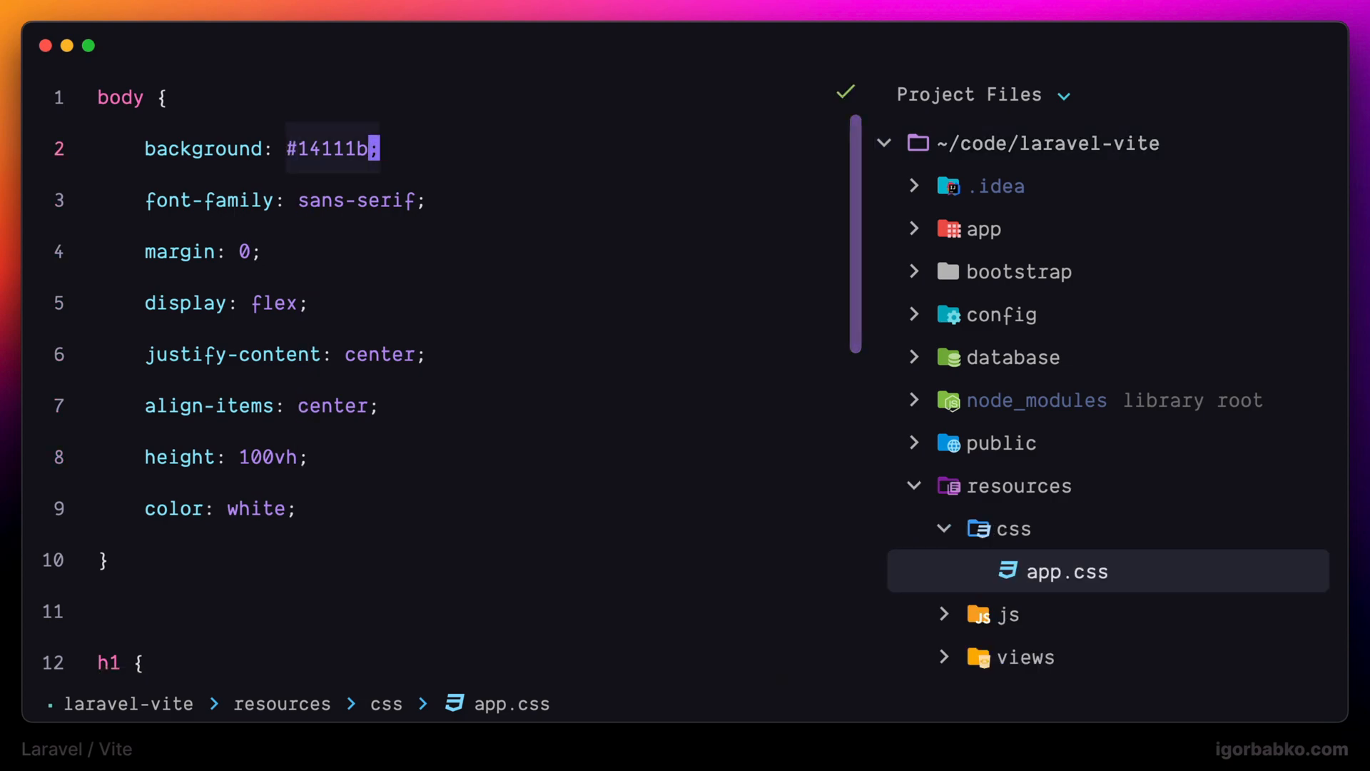
Step: Try a white app.css body background, restore #14111b, and add lang="en" to the html tag
type("white")
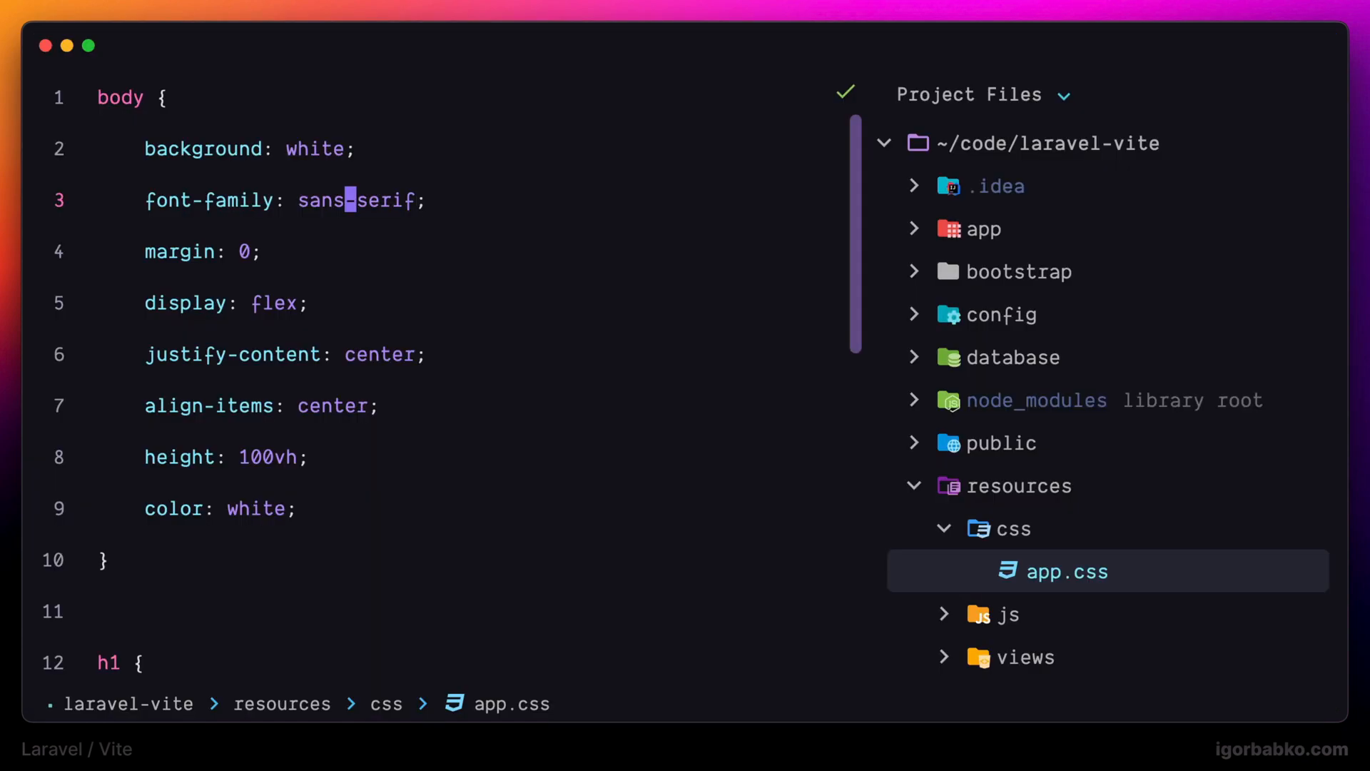
type("#14111b")
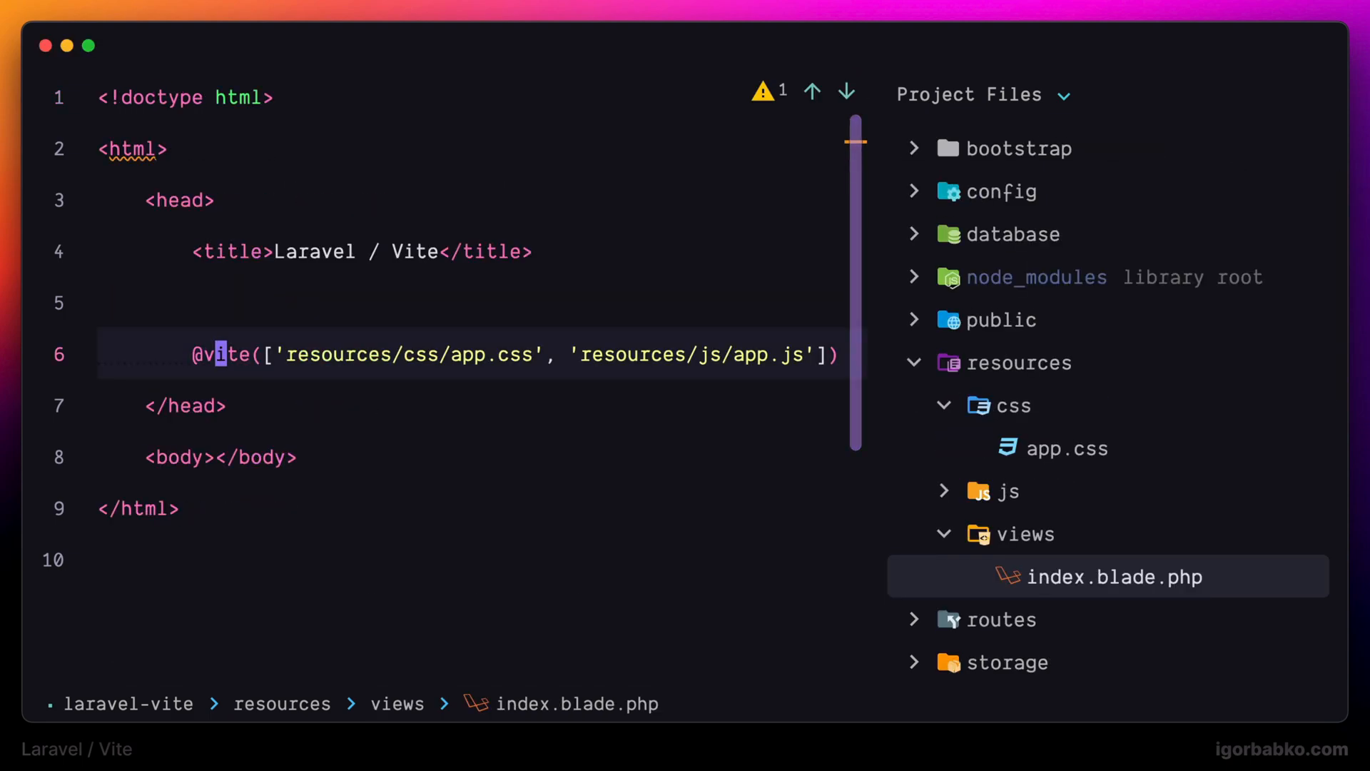
left_click(210, 199)
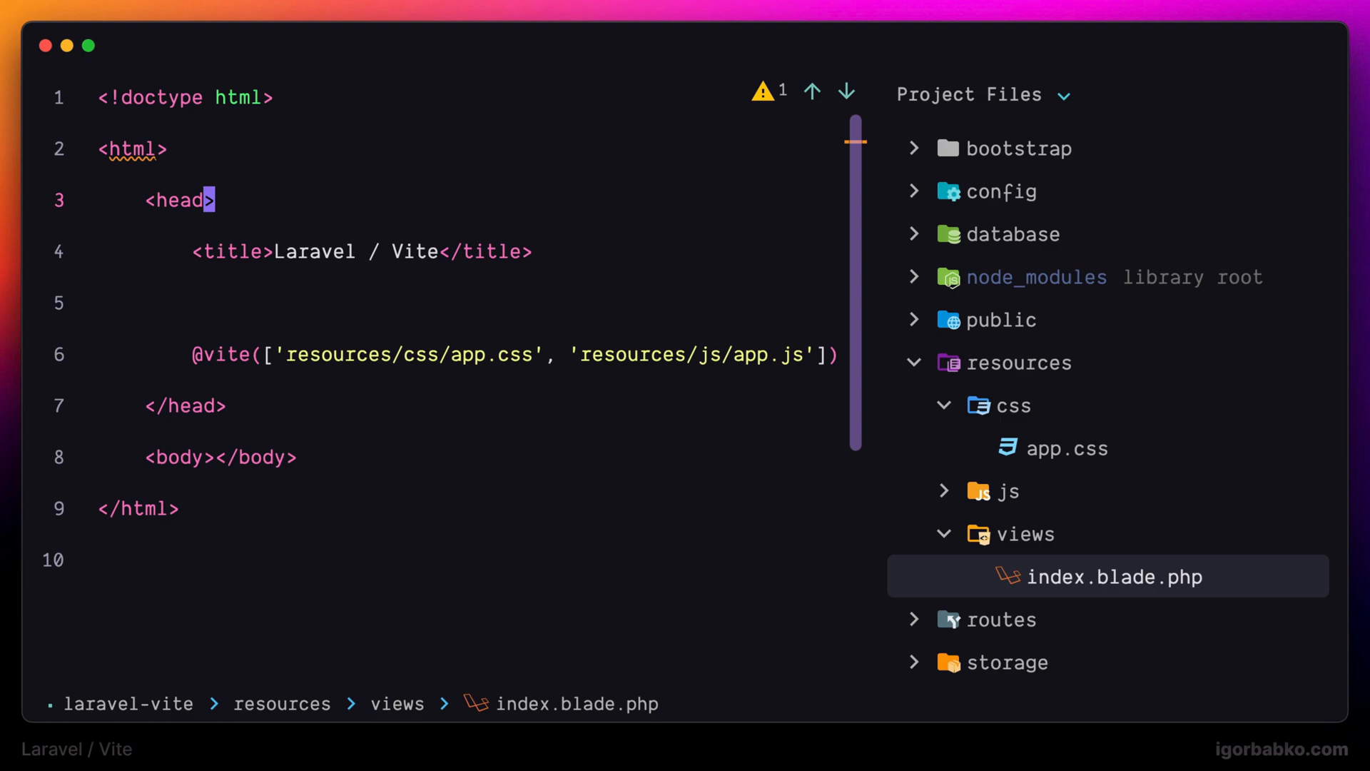
type("lang=\"en\"")
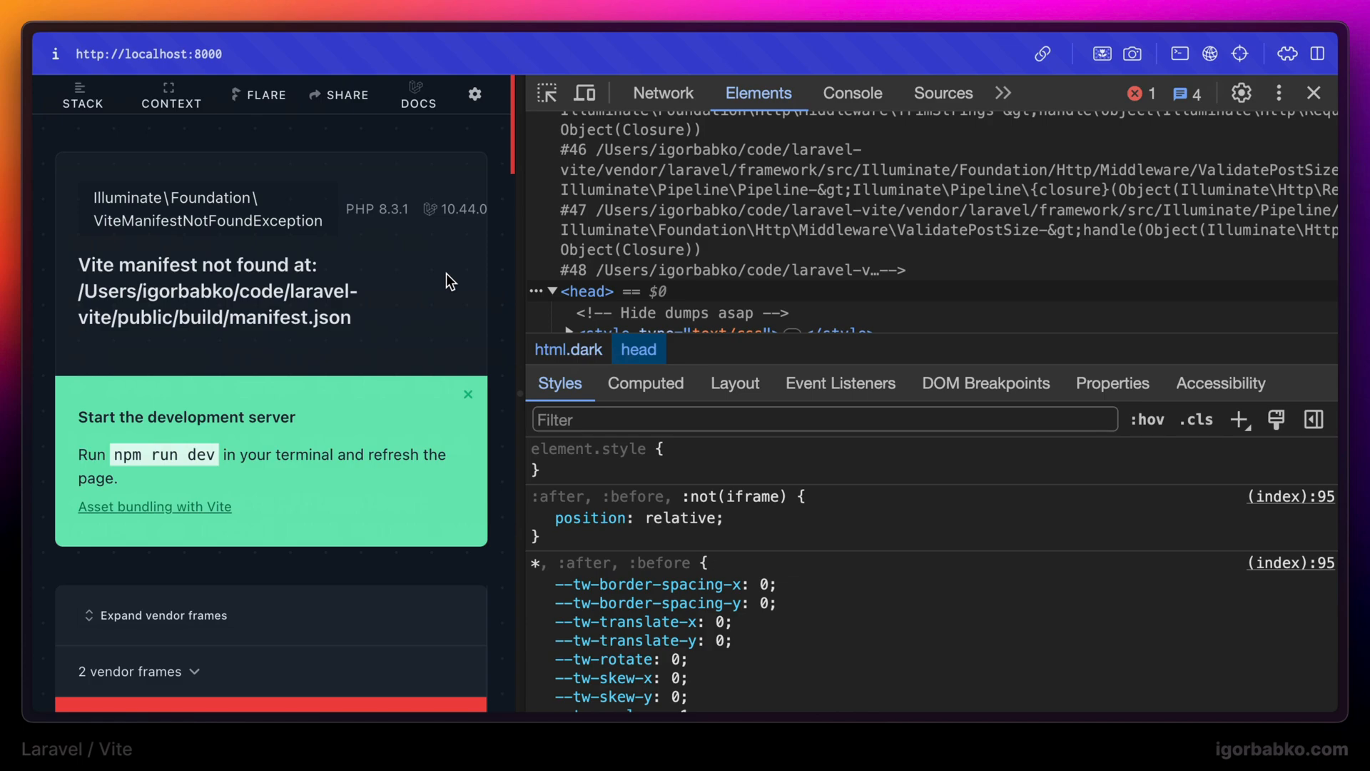
Step: Load localhost:8000 in Arc, showing the missing public/build Vite manifest error
double_click(291, 317)
type("pa")
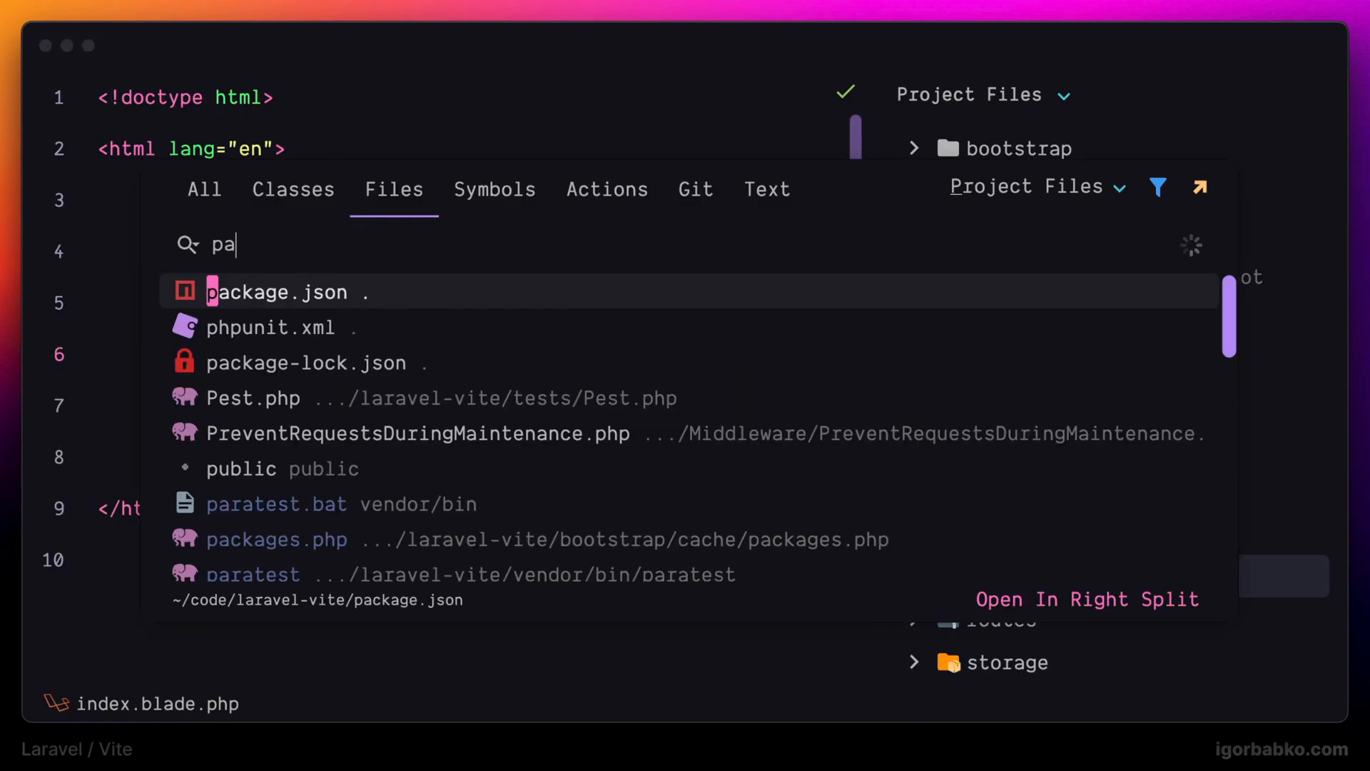
Step: Open package.json from the "pa" file search results
left_click(280, 292)
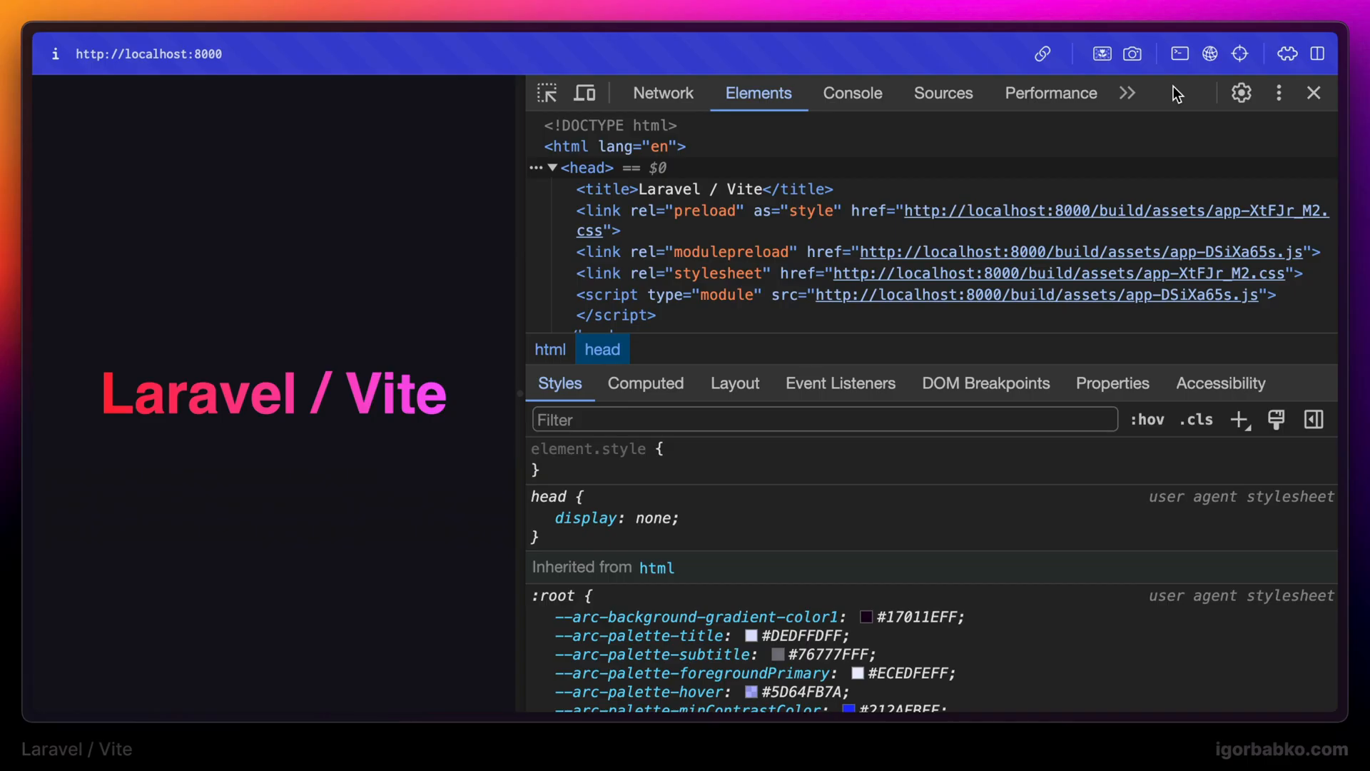
mouse_move(753, 232)
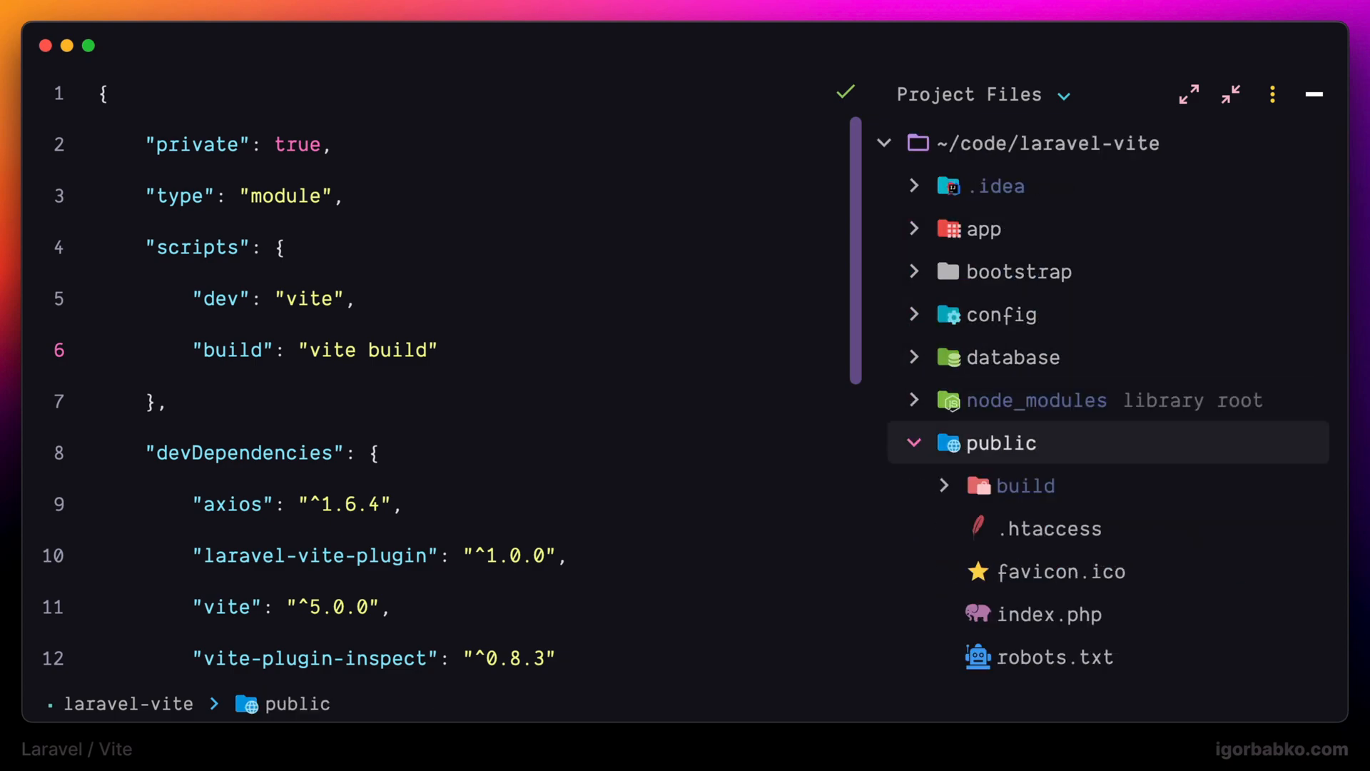
Step: Open public/build/manifest.json and place the caret in the app.js entry key
left_click(1025, 485)
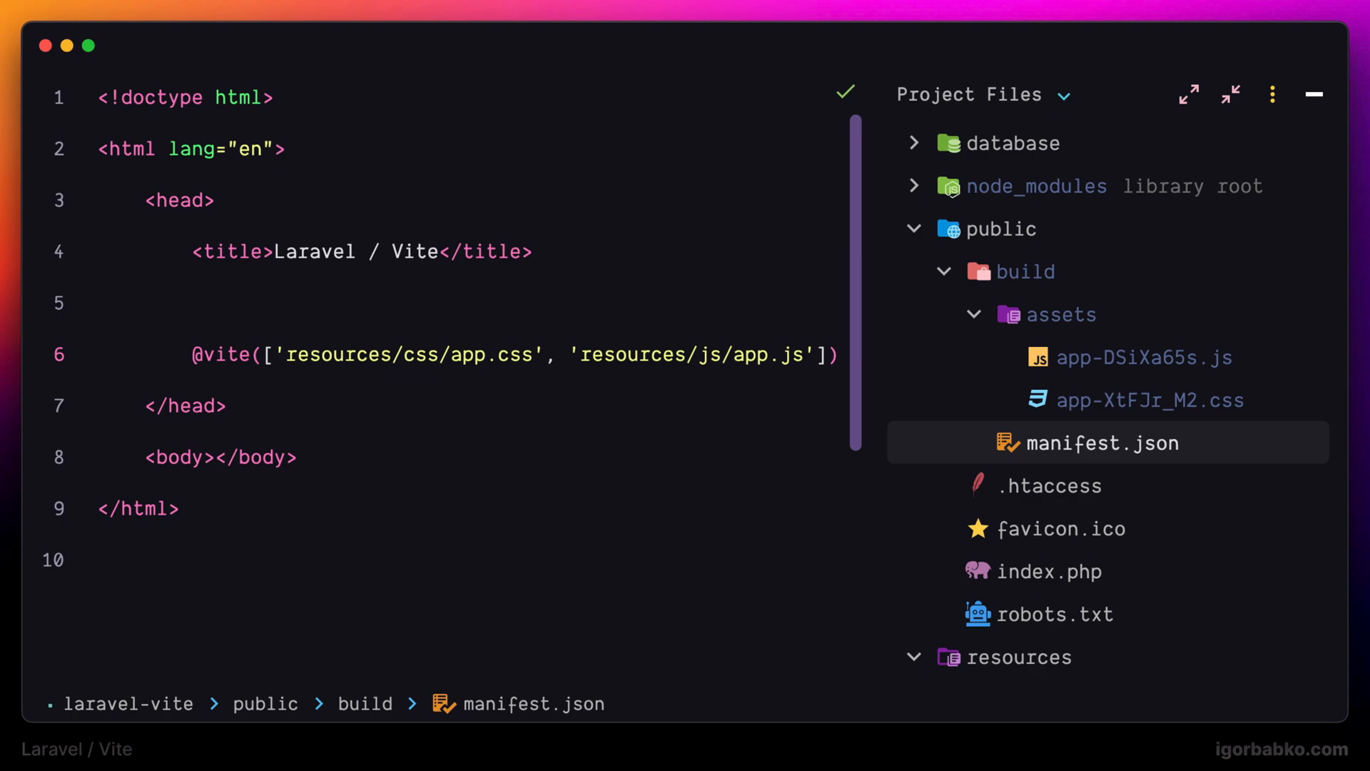
left_click(1105, 443)
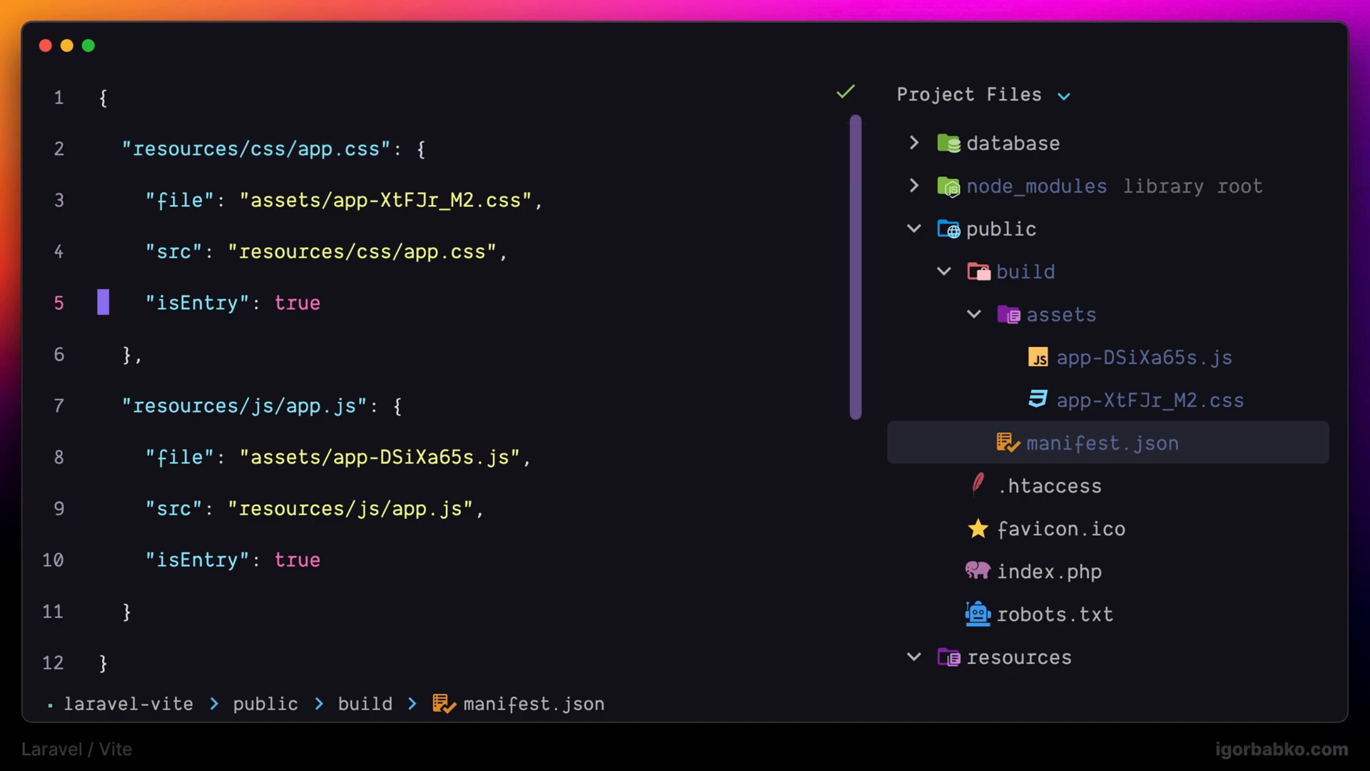
left_click(253, 406)
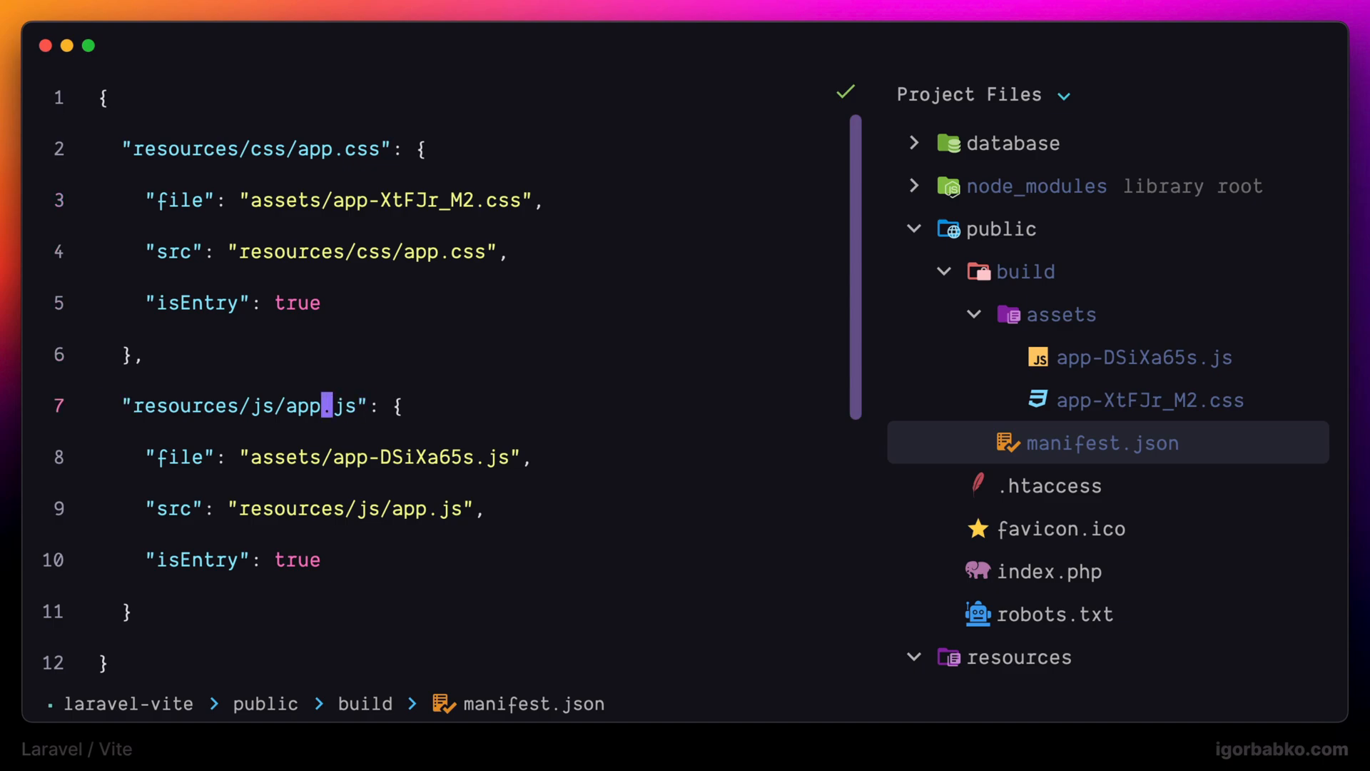
Step: Rename the manifest's app.js entry key to app_.js and head to index.blade.php
type("_")
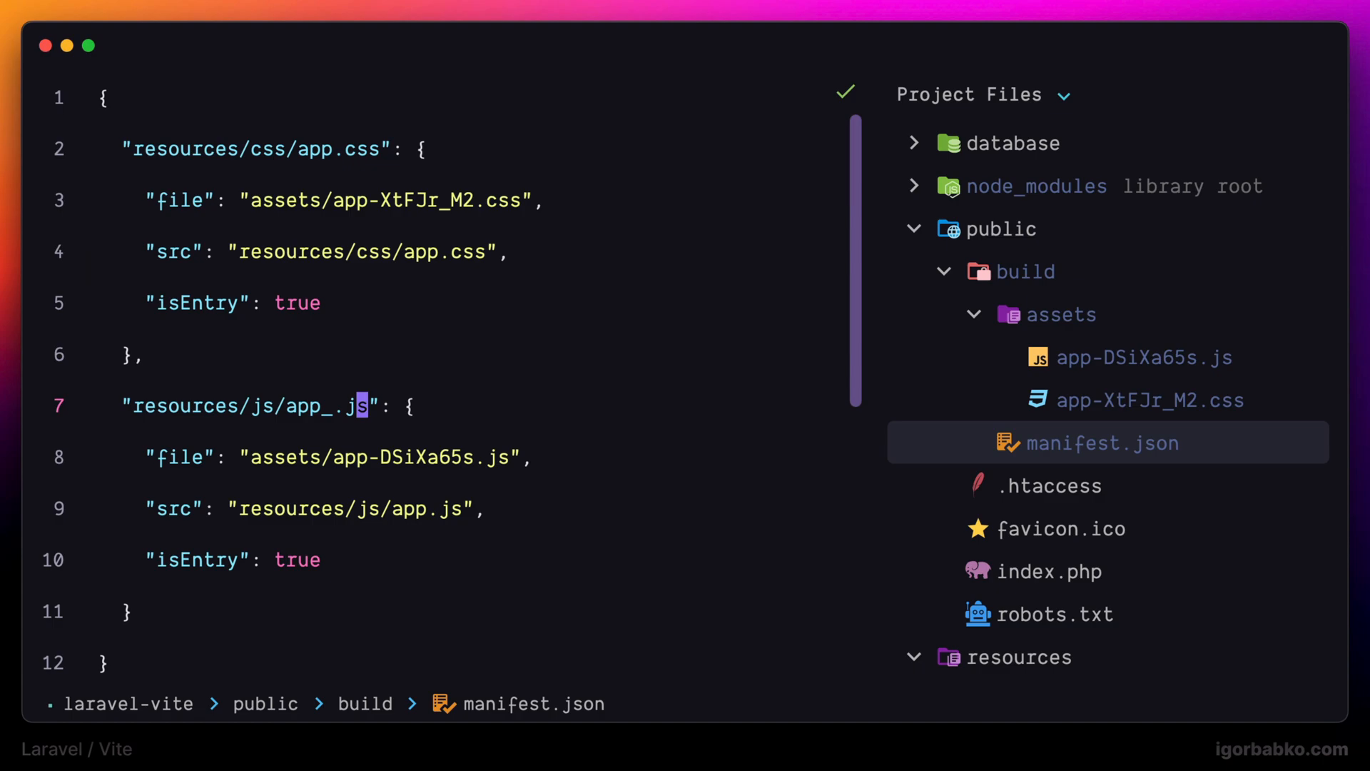
left_click(1114, 400)
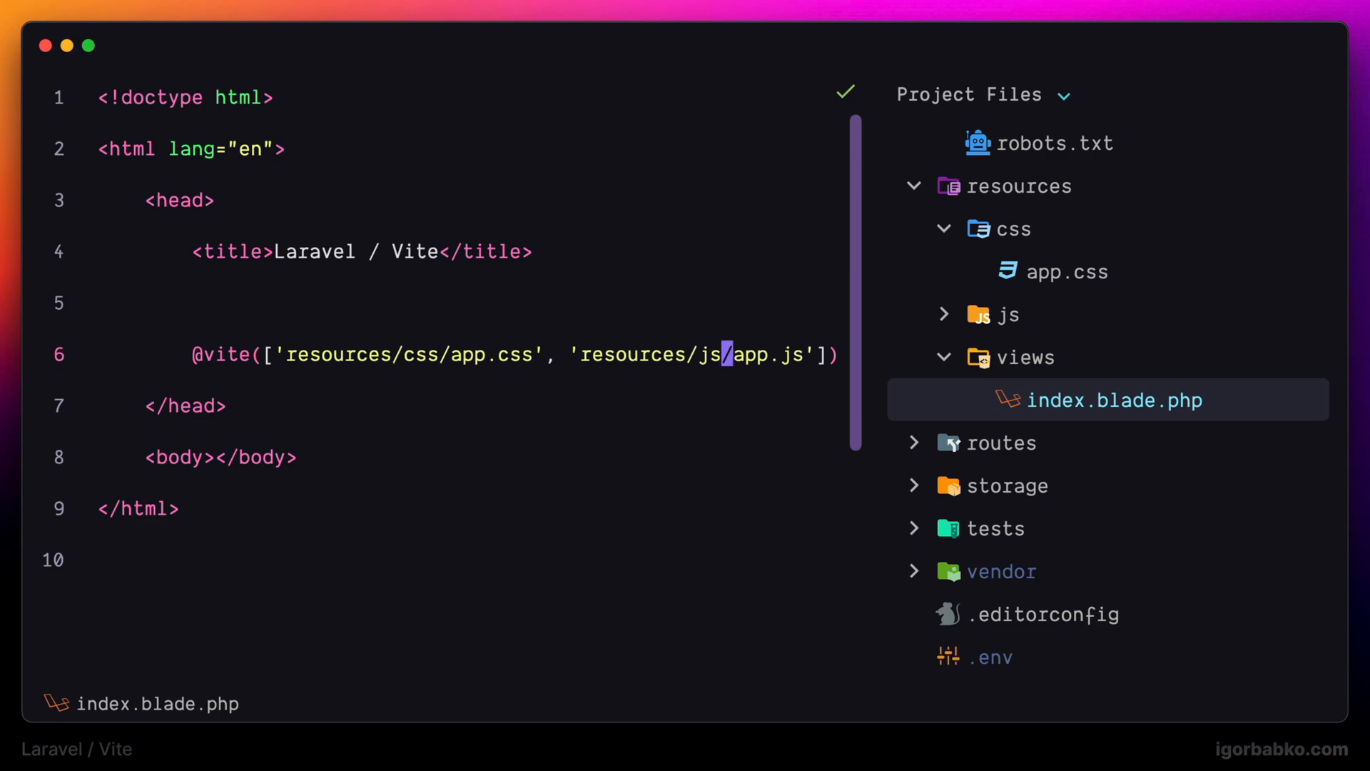
type("_")
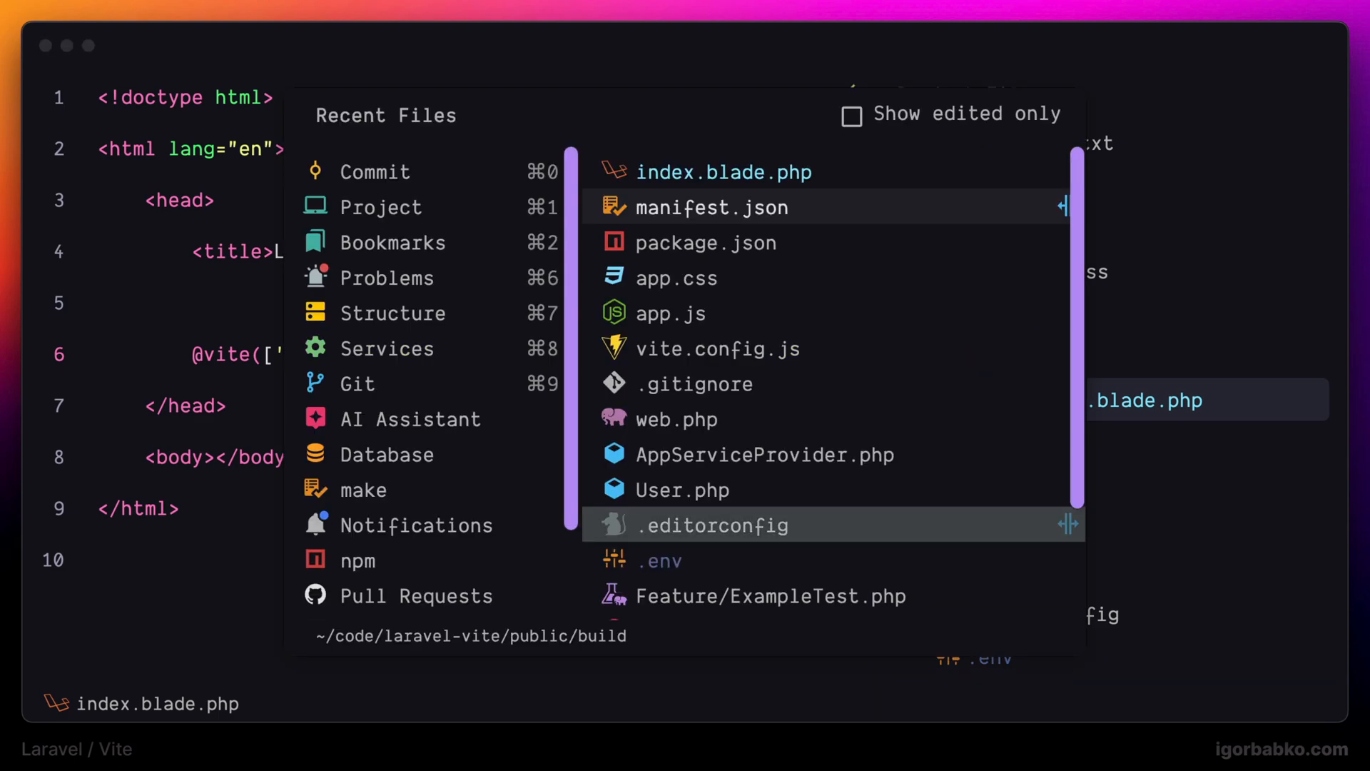
left_click(711, 207)
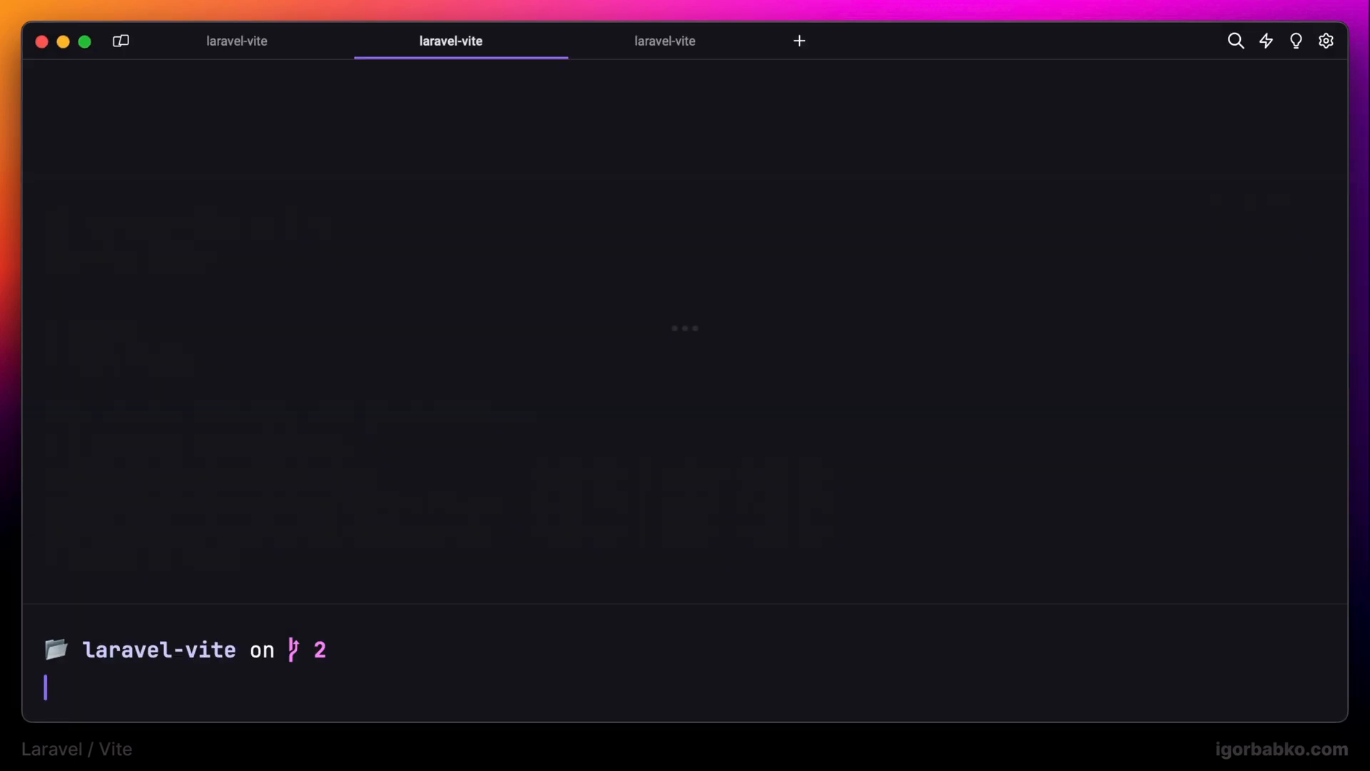
type("npm run de")
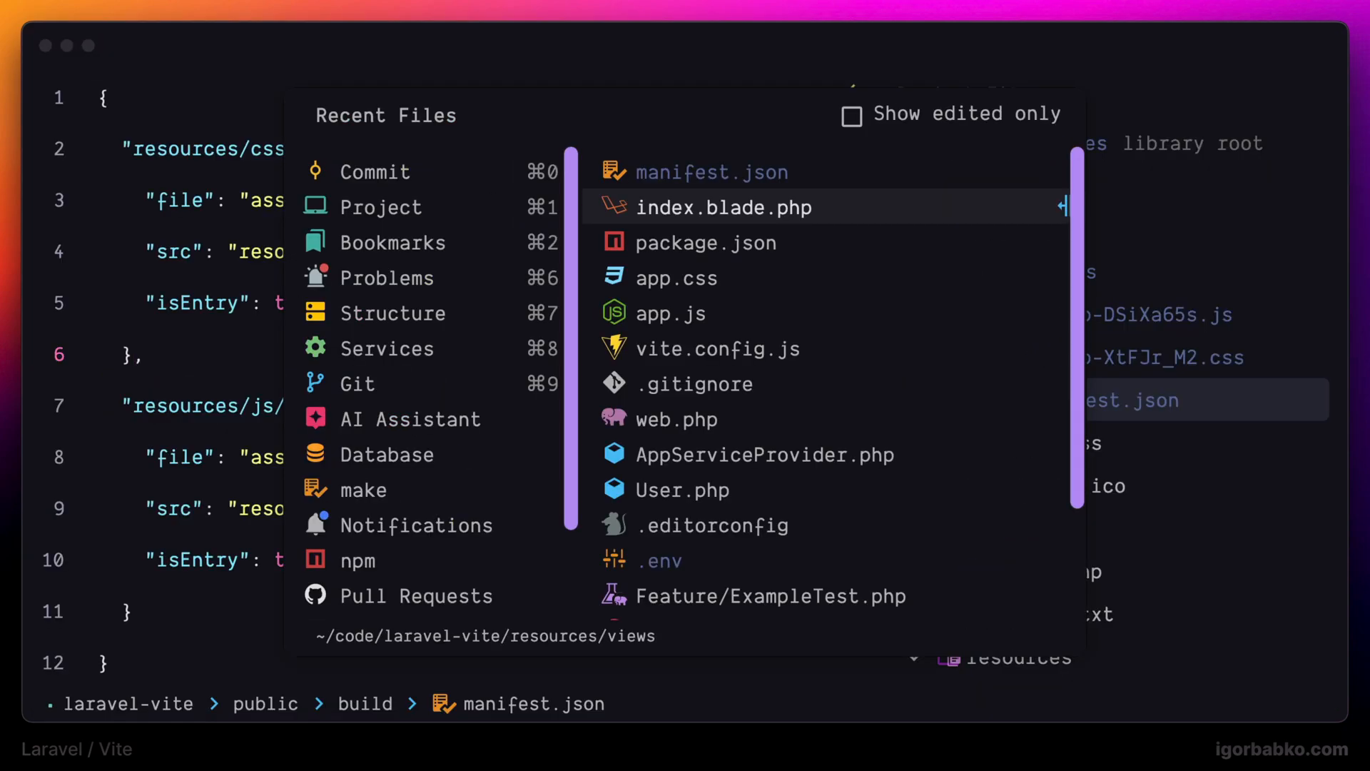
left_click(722, 207)
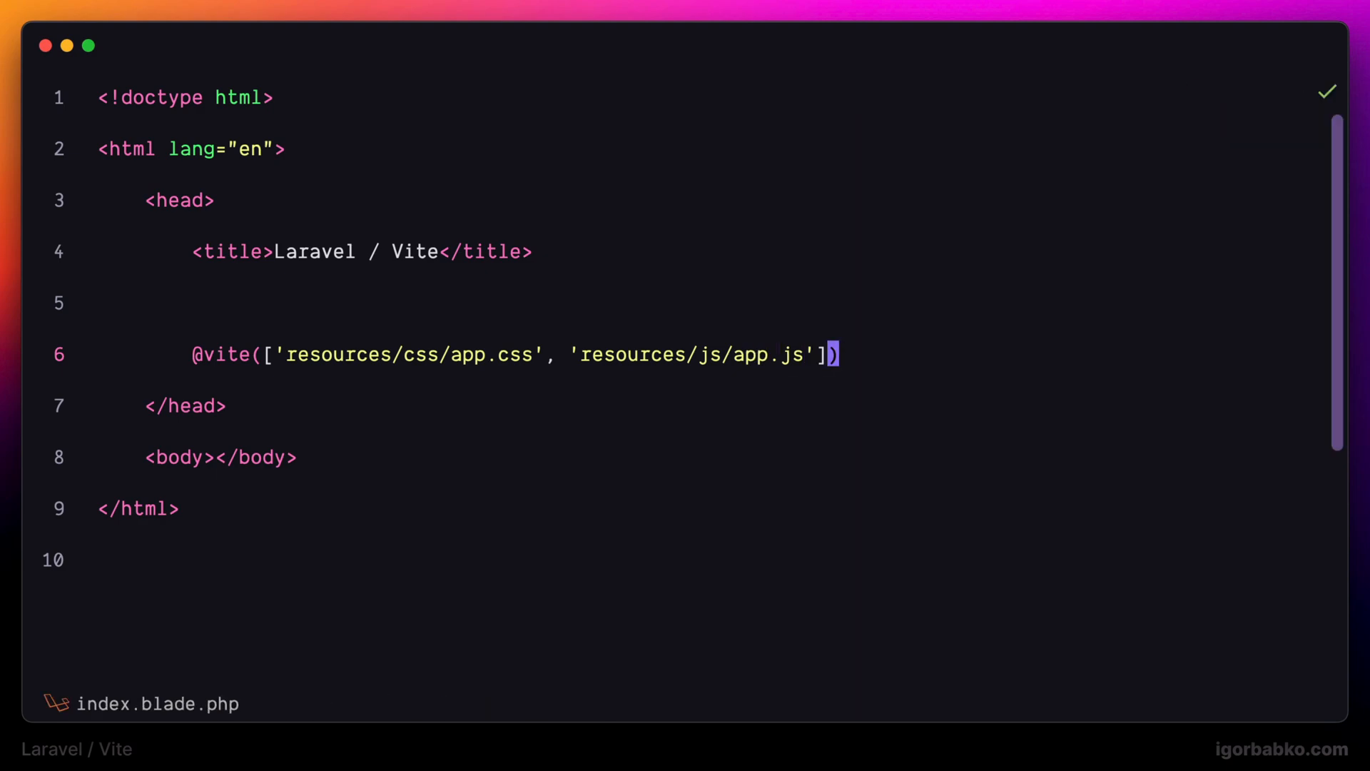
type(", 'bui")
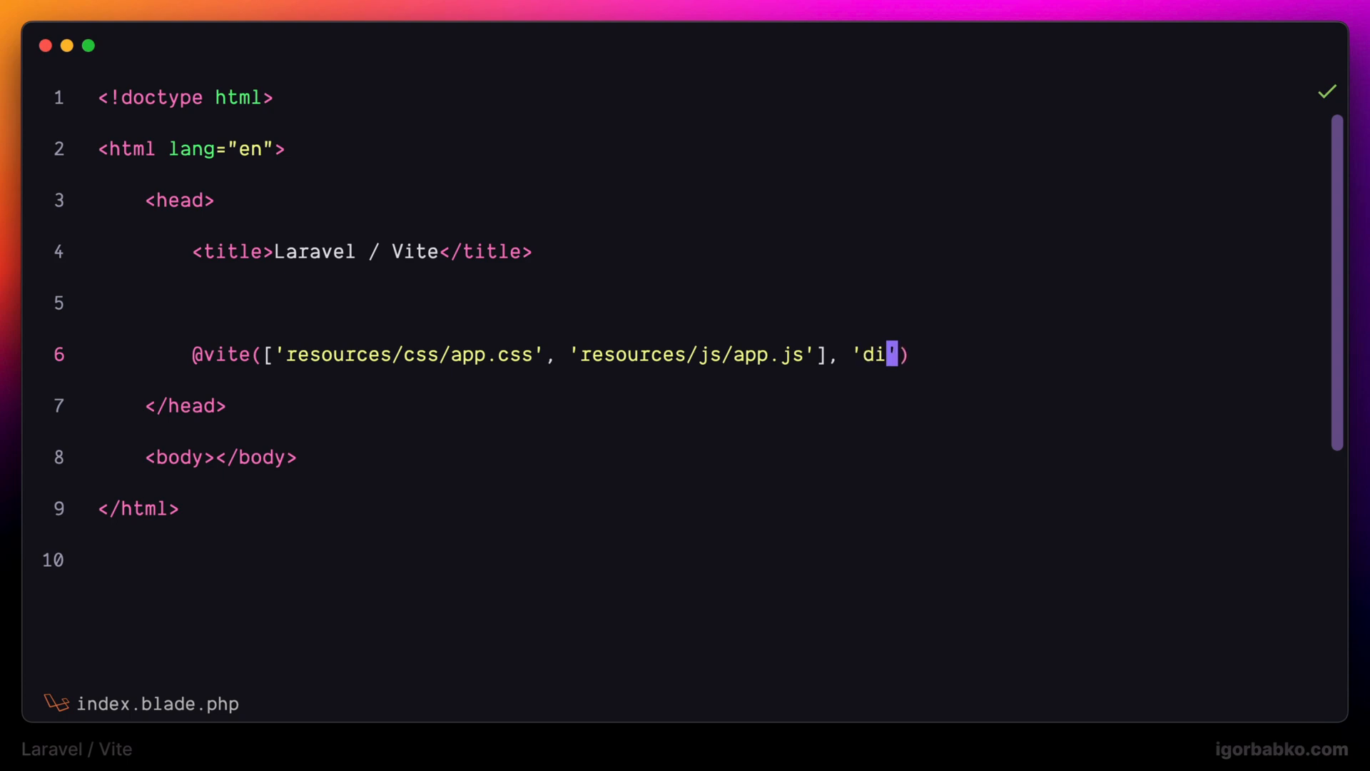
type("st")
type("vite.")
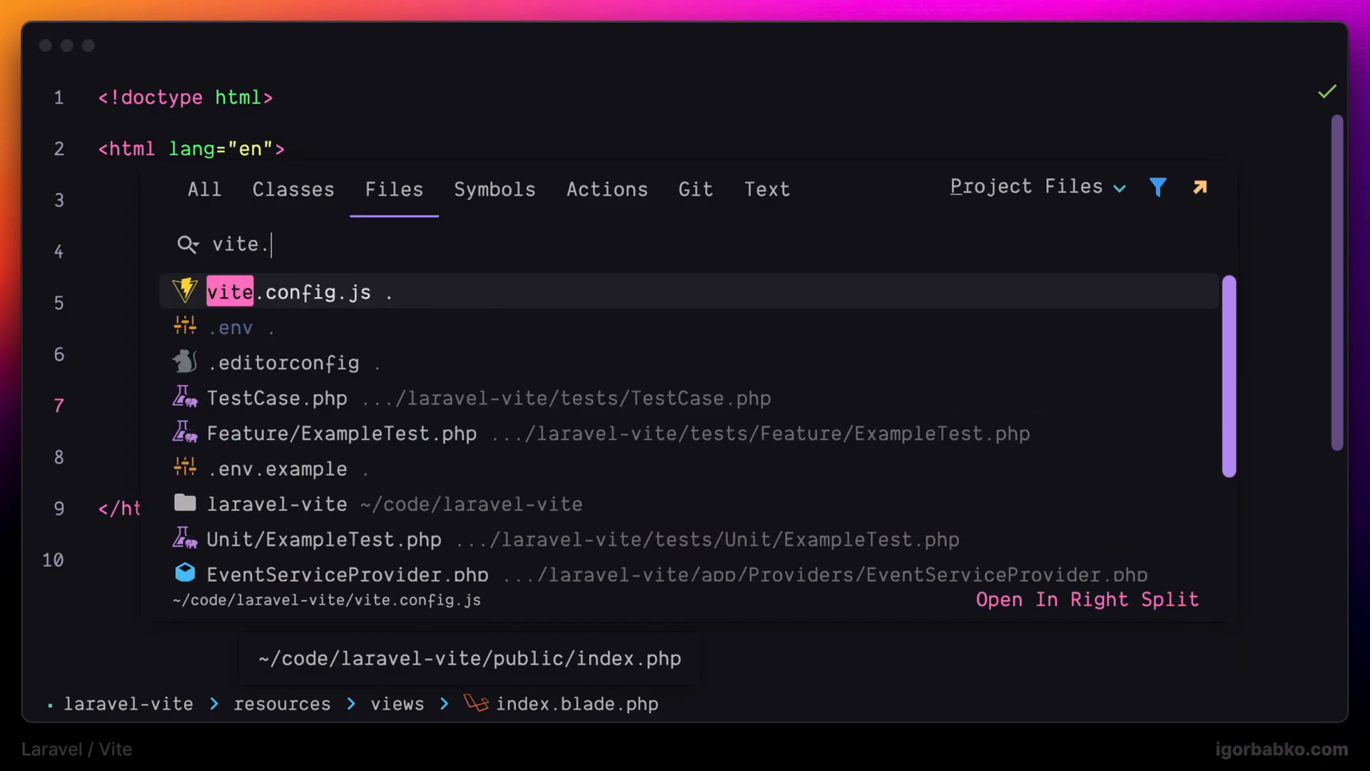
Step: Open vite.config.js and add build: { outDir: 'public/dist' }
left_click(229, 291)
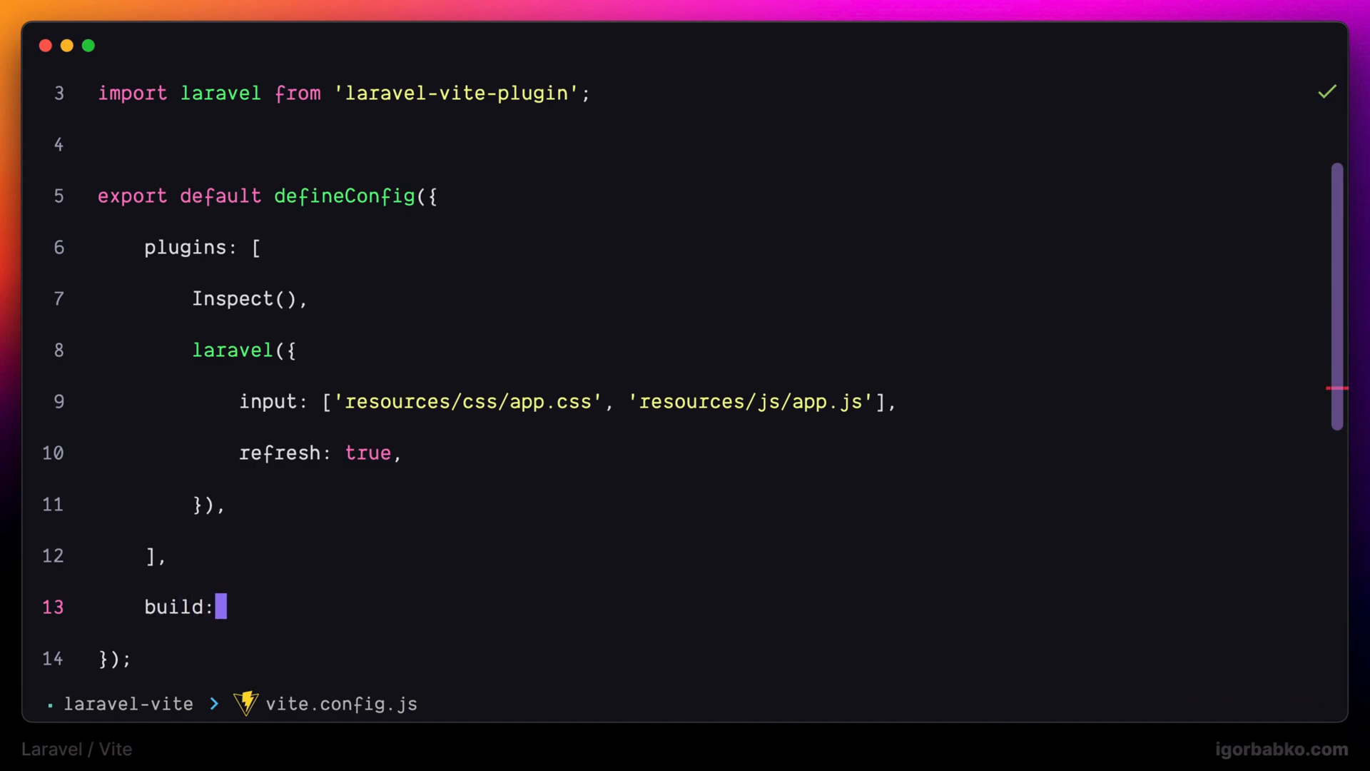
type("{")
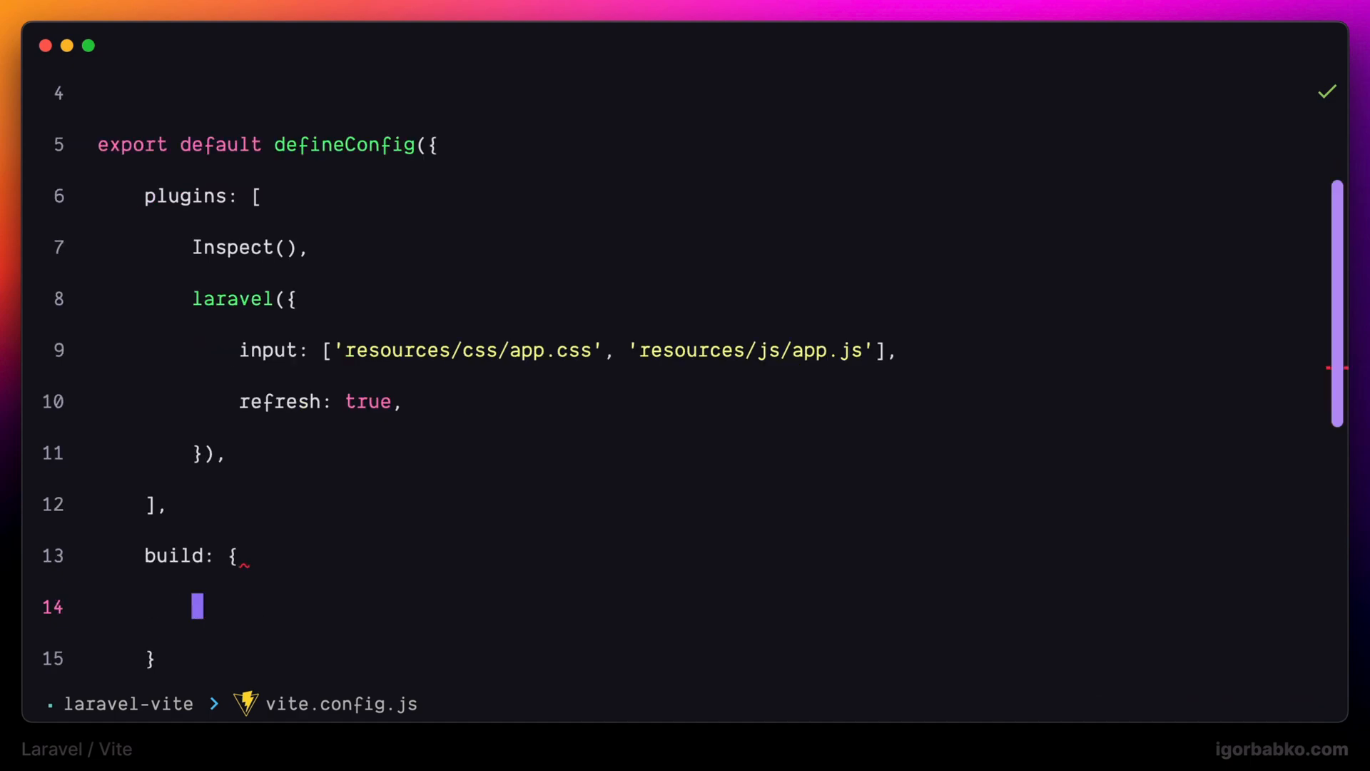
type("outD")
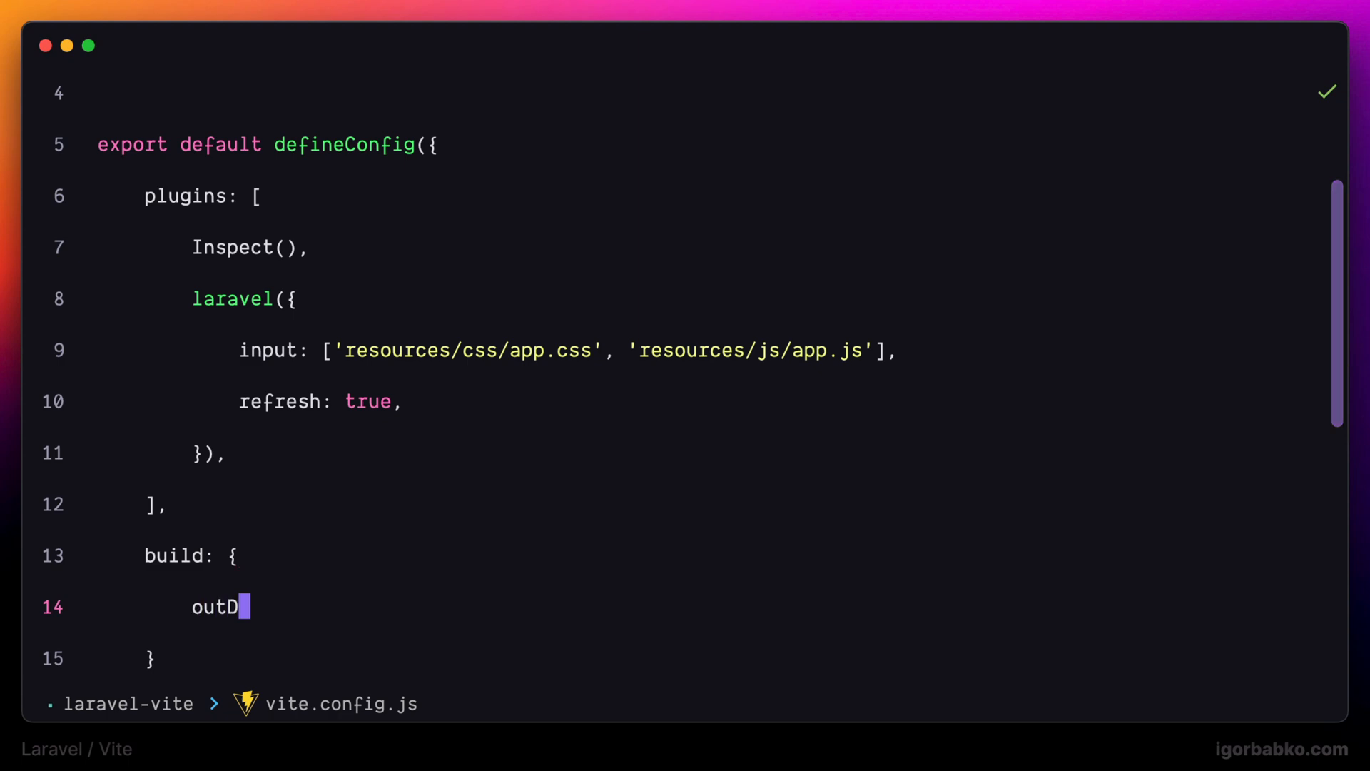
type("ir: '")
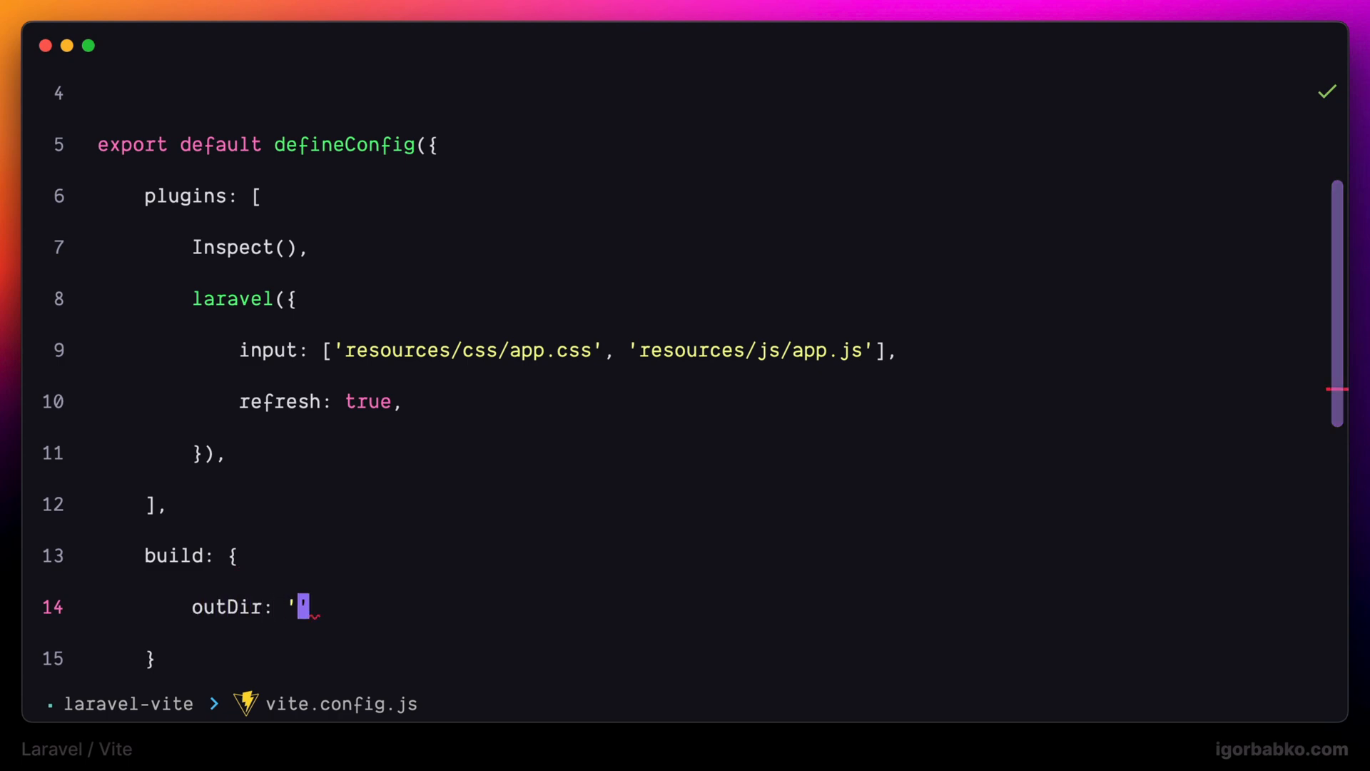
type("pub")
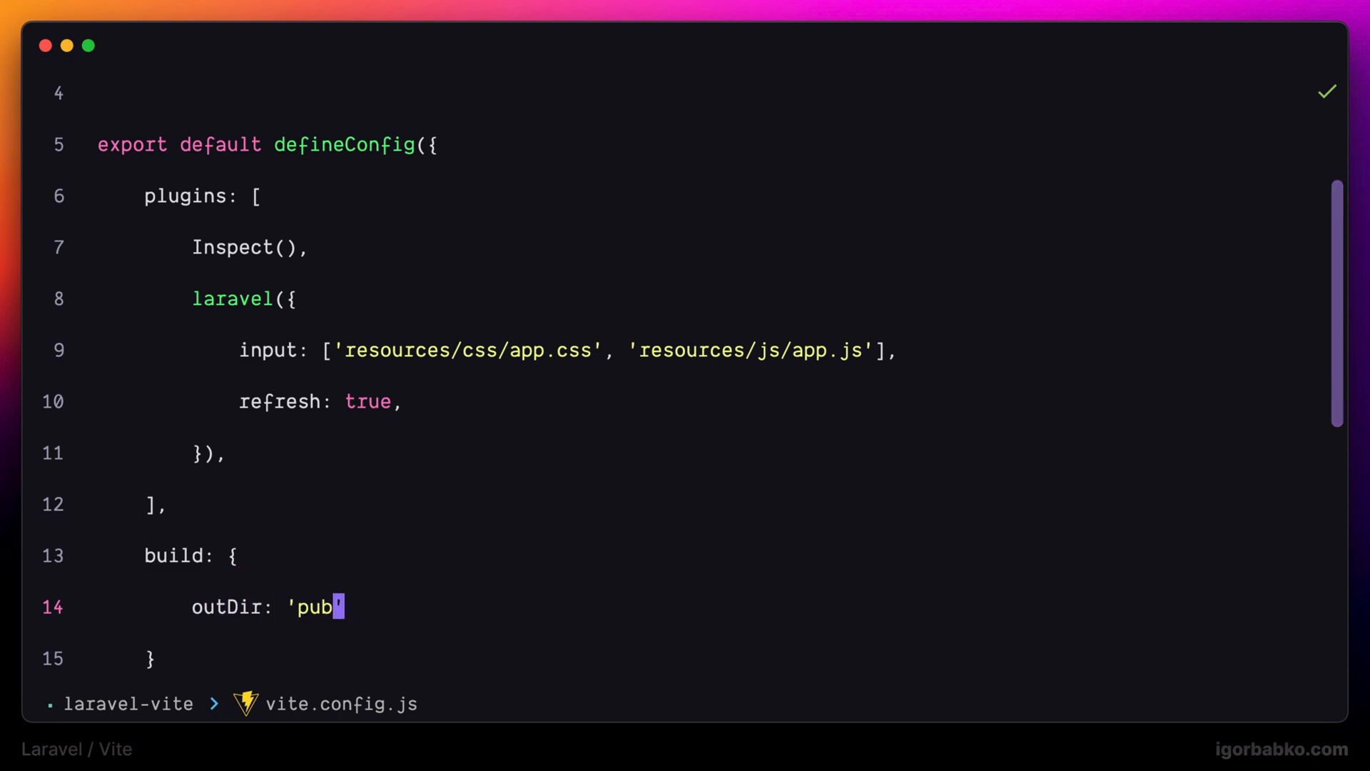
type("lic/dis")
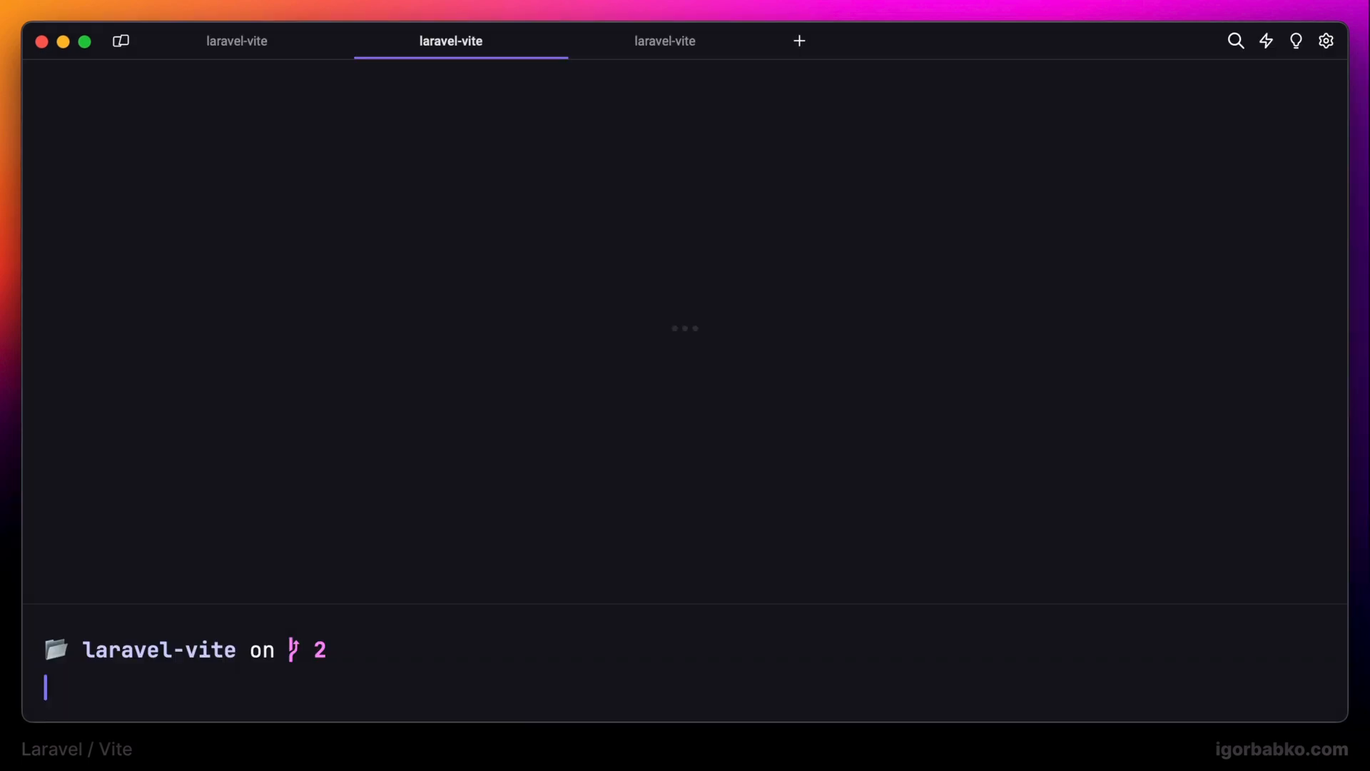
Step: Run npm run build in Warp to output assets to public/dist
type("npm ru")
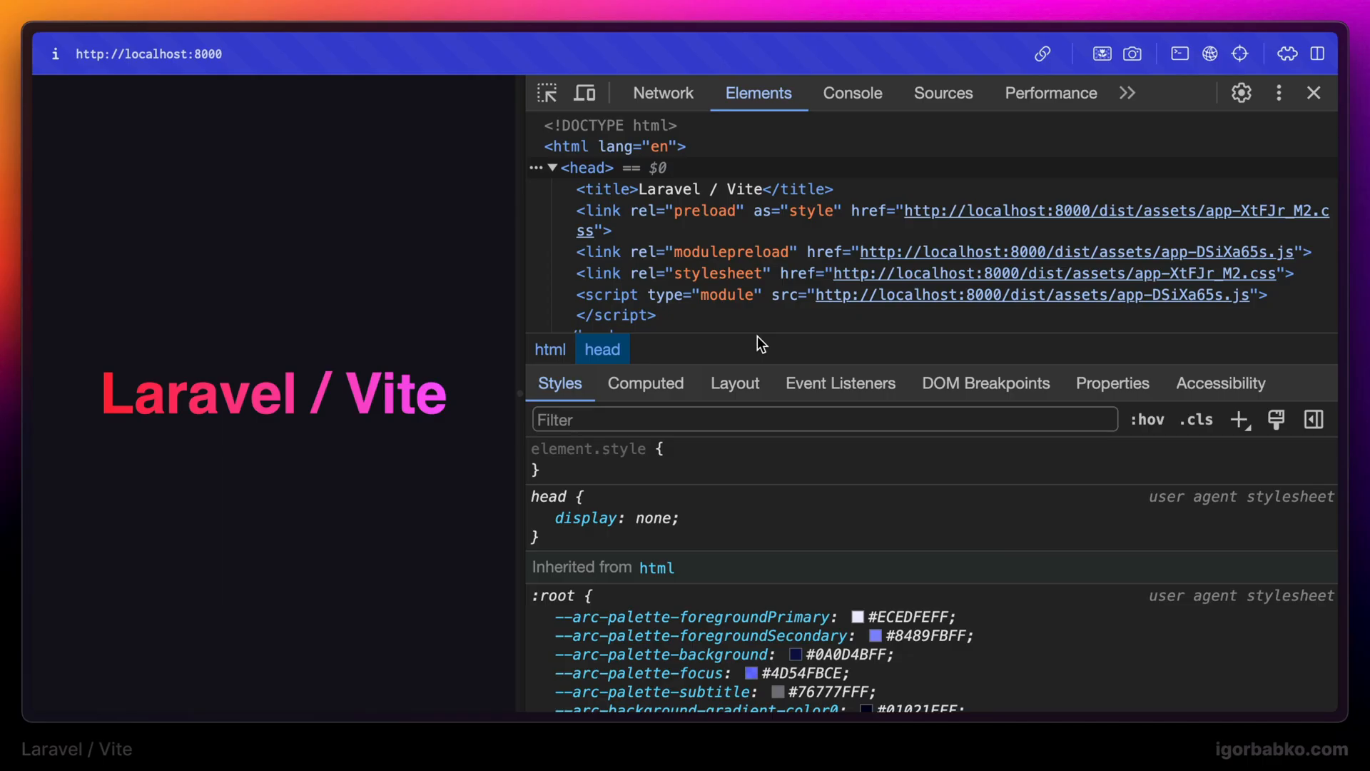
mouse_move(1075, 251)
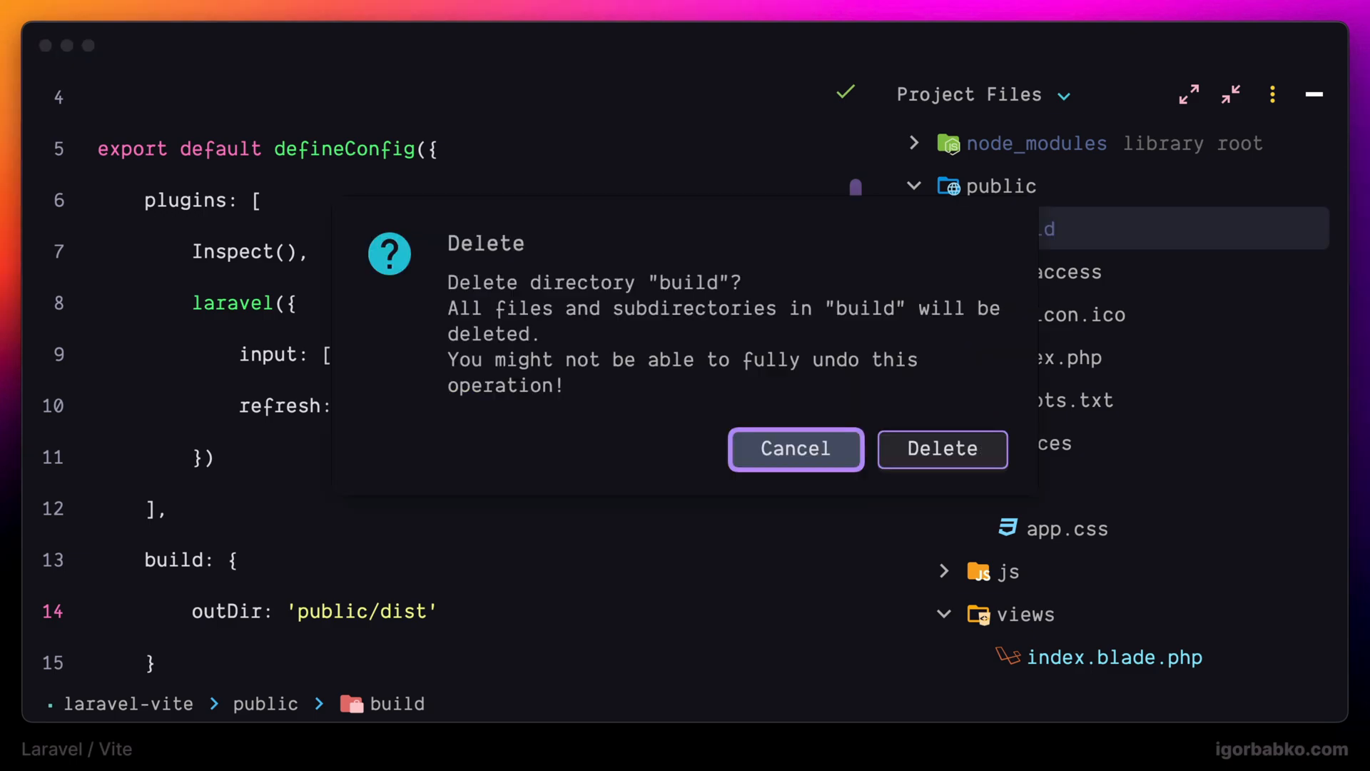
Step: Confirm deletion of the old public/build directory, leaving .htaccess, favicon.ico, index.php and robots.txt
left_click(941, 449)
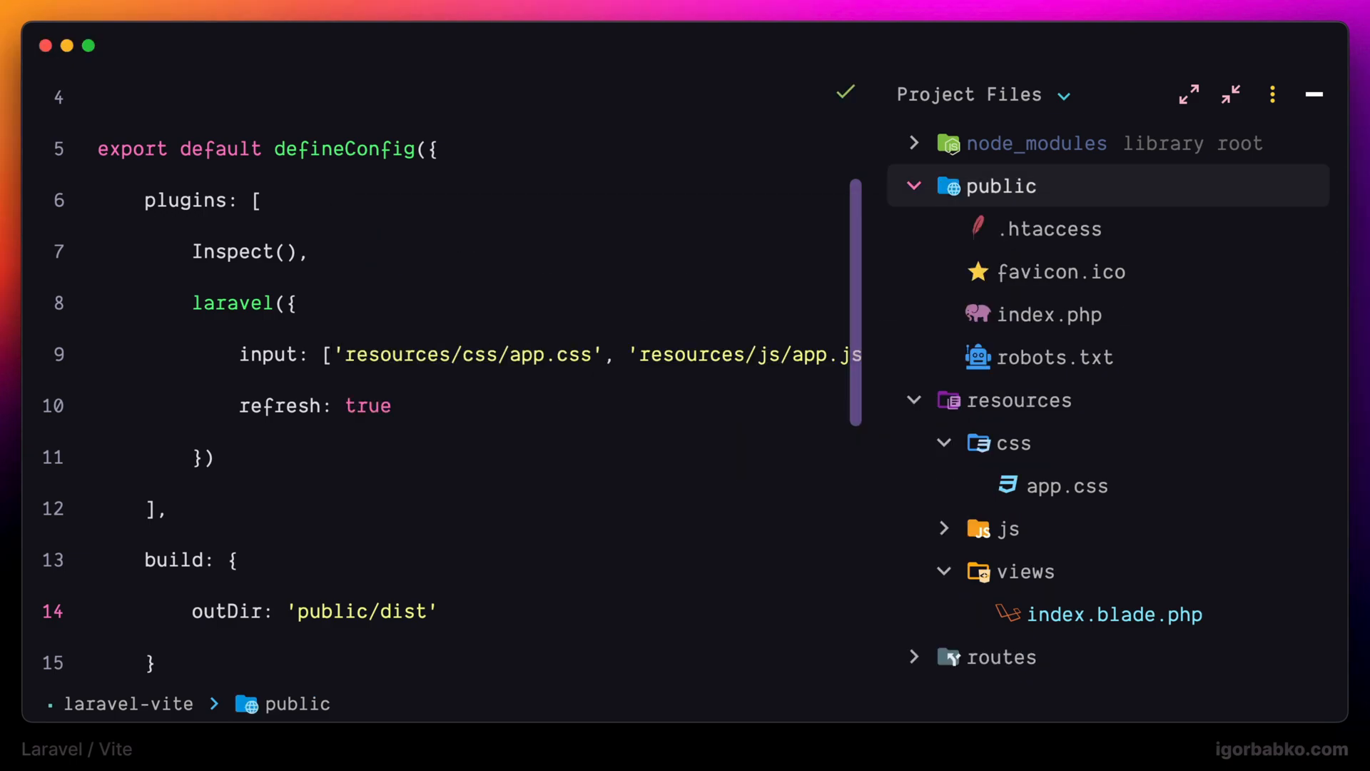